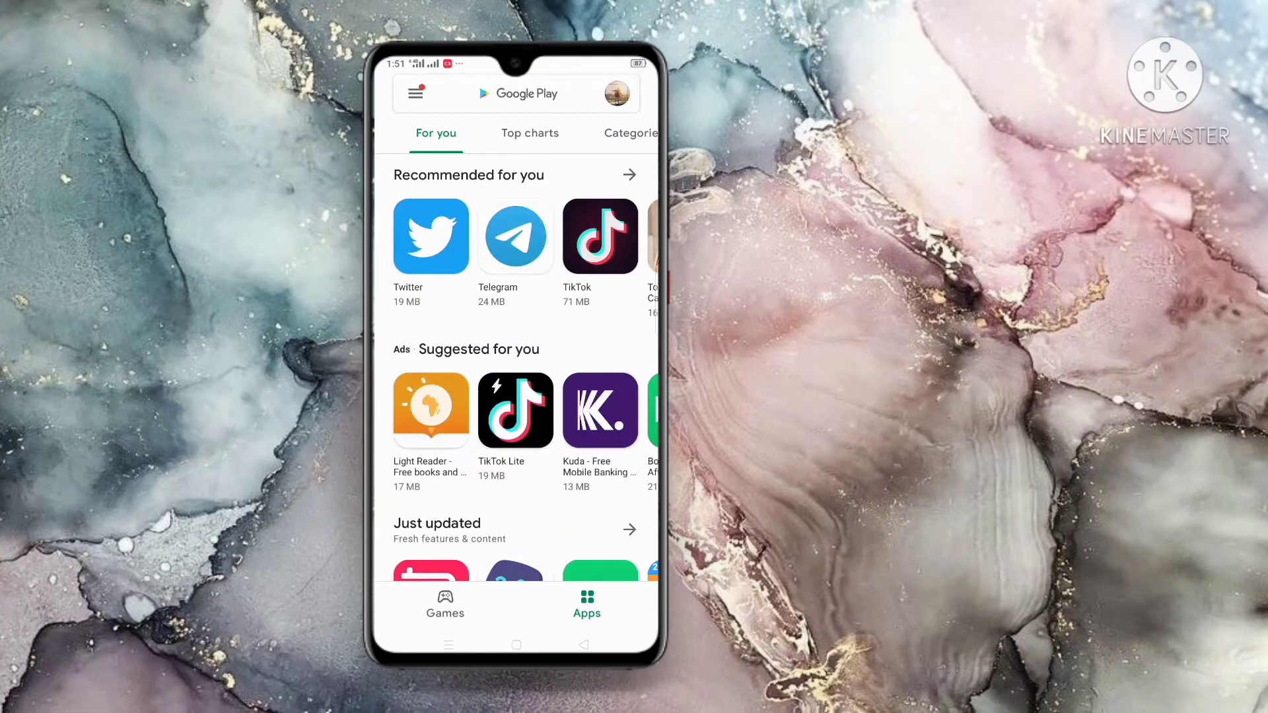
Step: Search the Play Store for "media fire" and open the MediaFire app page
{"action": "left_click", "coordinate": [523, 93]}
{"action": "type", "text": "media fir"}
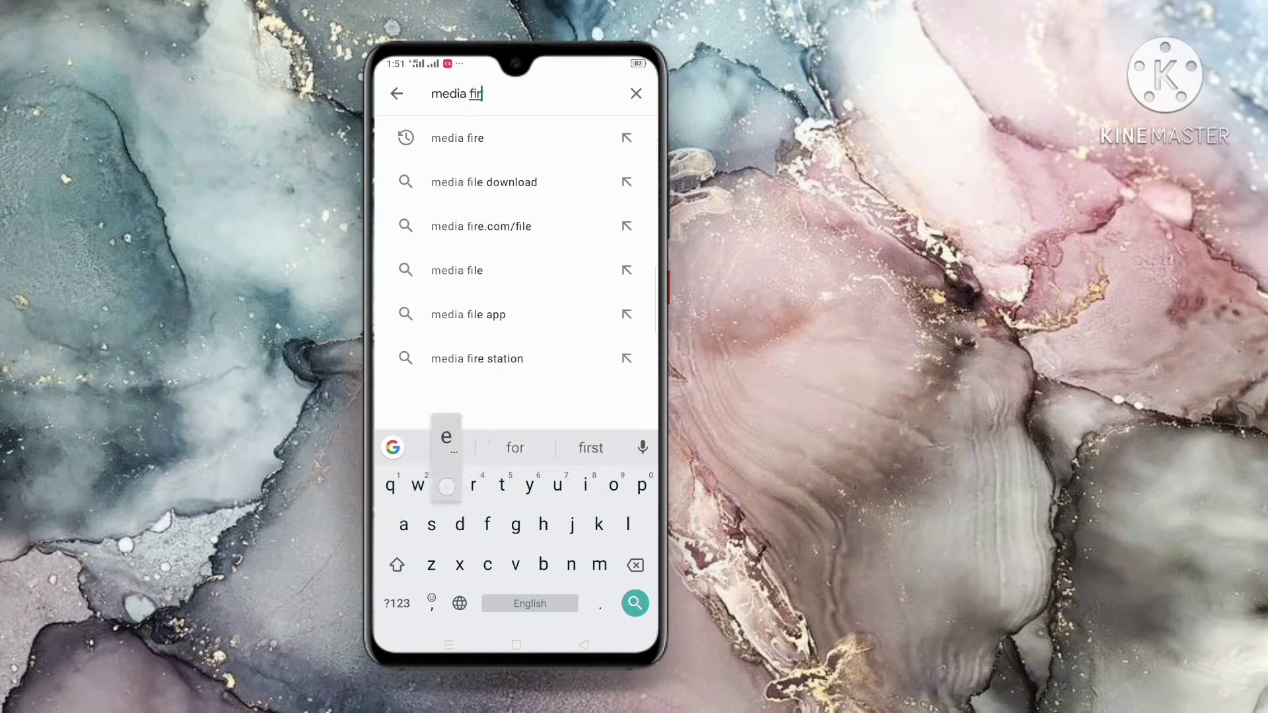
{"action": "left_click", "coordinate": [457, 137]}
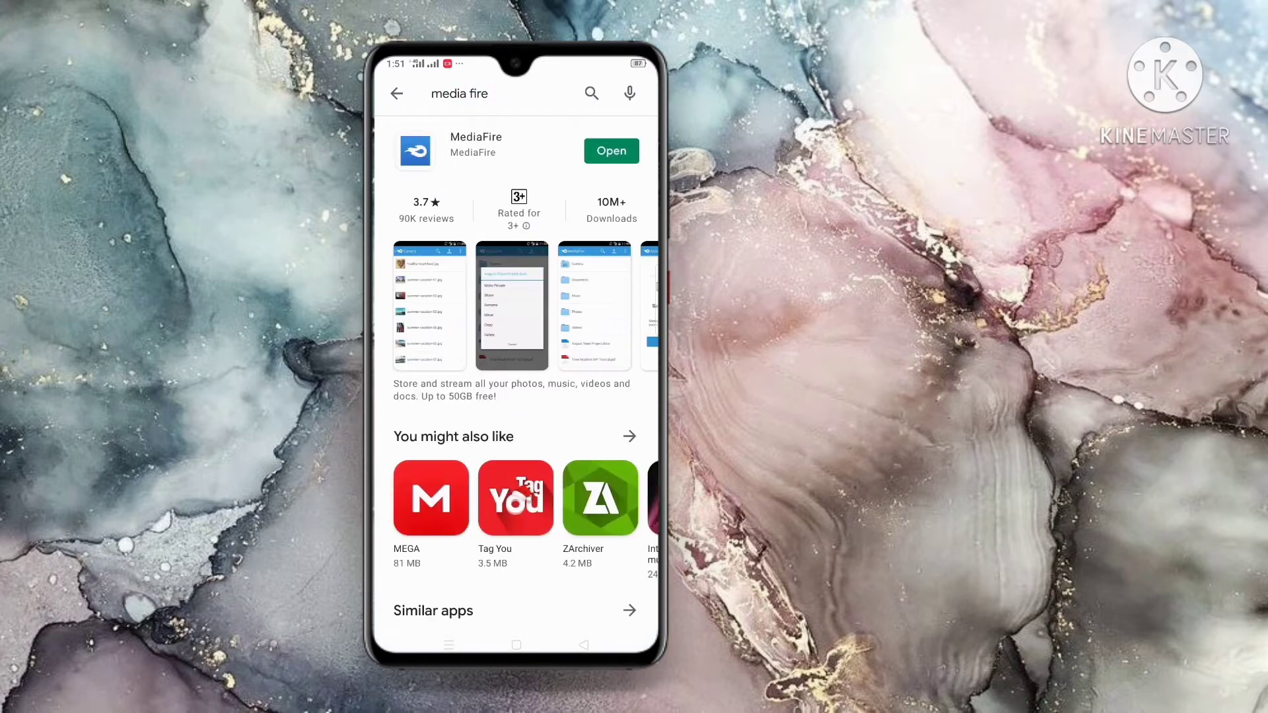
{"action": "left_click", "coordinate": [475, 150]}
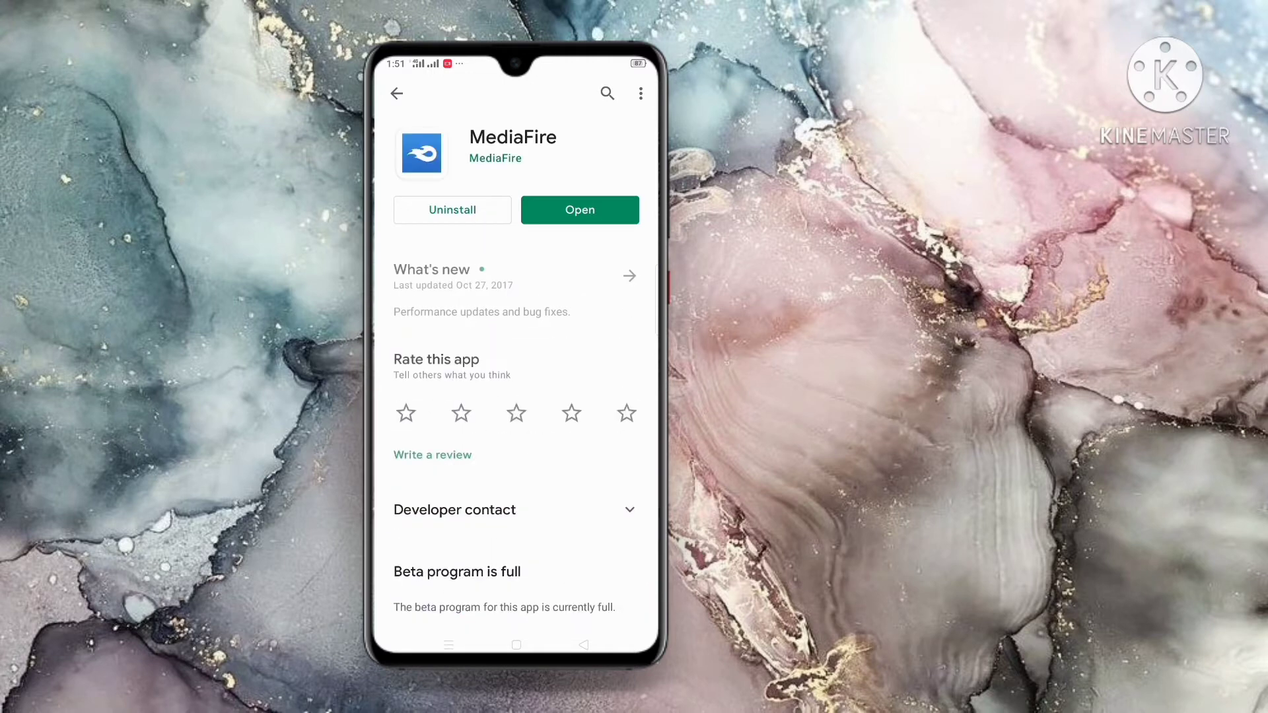
Step: Launch MediaFire from its store page and scroll down the file list
{"action": "left_click", "coordinate": [579, 209]}
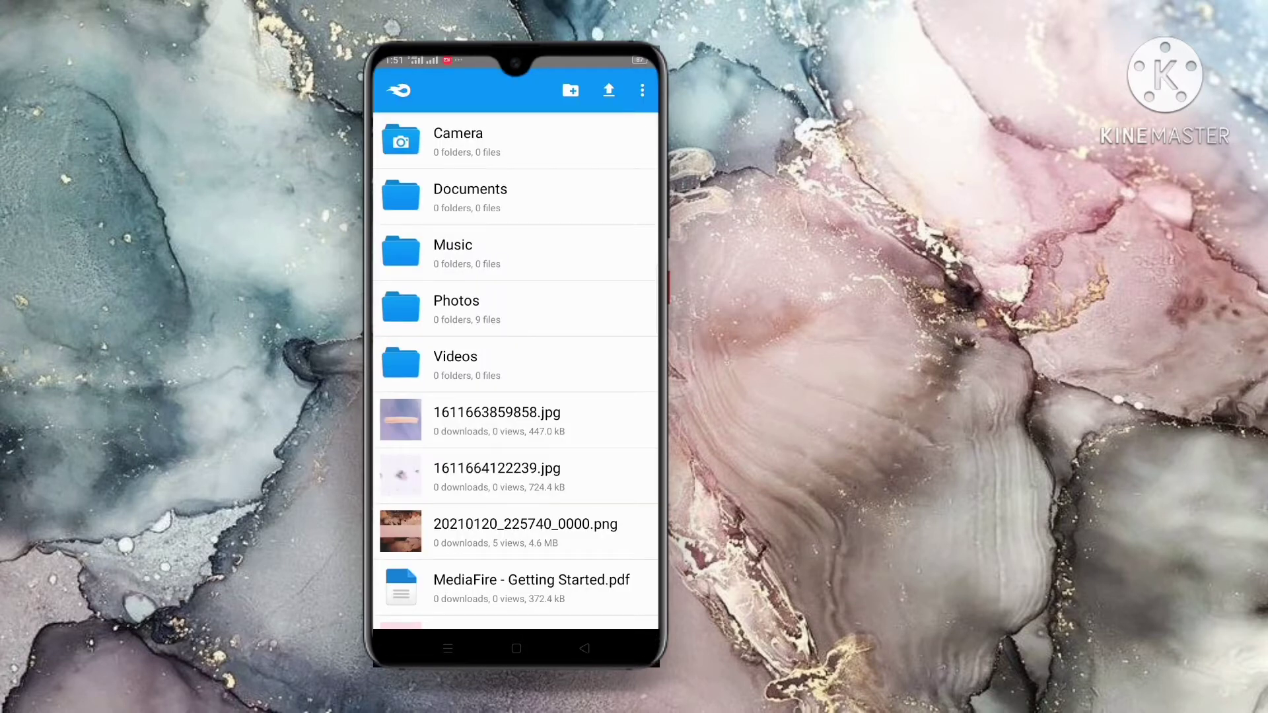
{"action": "scroll", "scroll_direction": "down", "scroll_amount": 3}
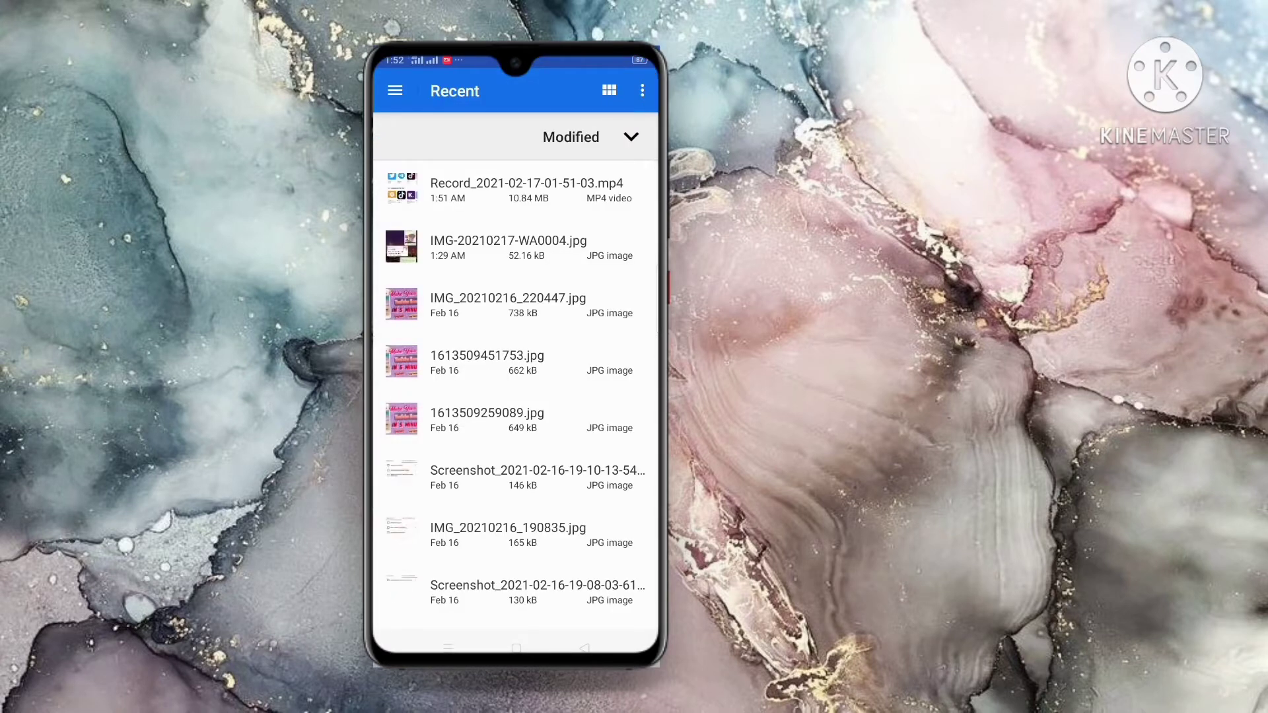
Step: Return from the Recent files picker to the MediaFire list showing the Resizer images
{"action": "left_click", "coordinate": [608, 90]}
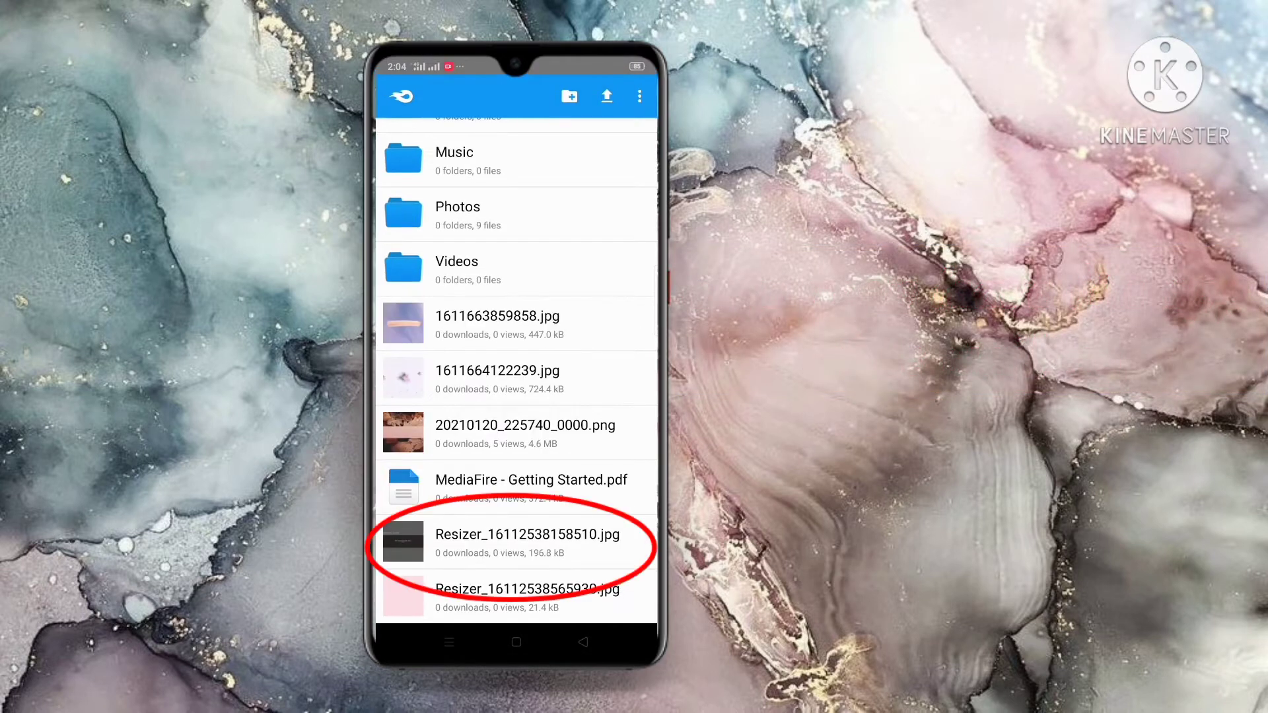
Step: Select Resizer_16112538158510.jpg, share it, and copy its link to the clipboard
{"action": "left_click", "coordinate": [526, 541]}
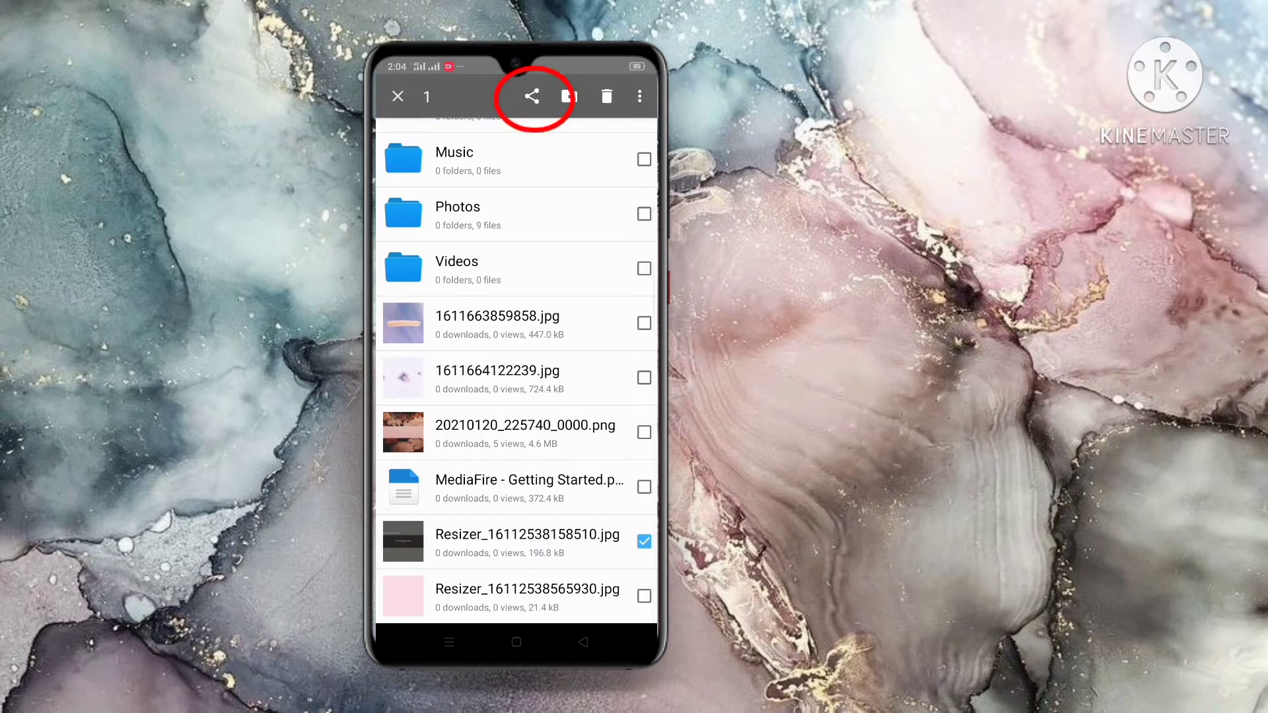
{"action": "left_click", "coordinate": [397, 96]}
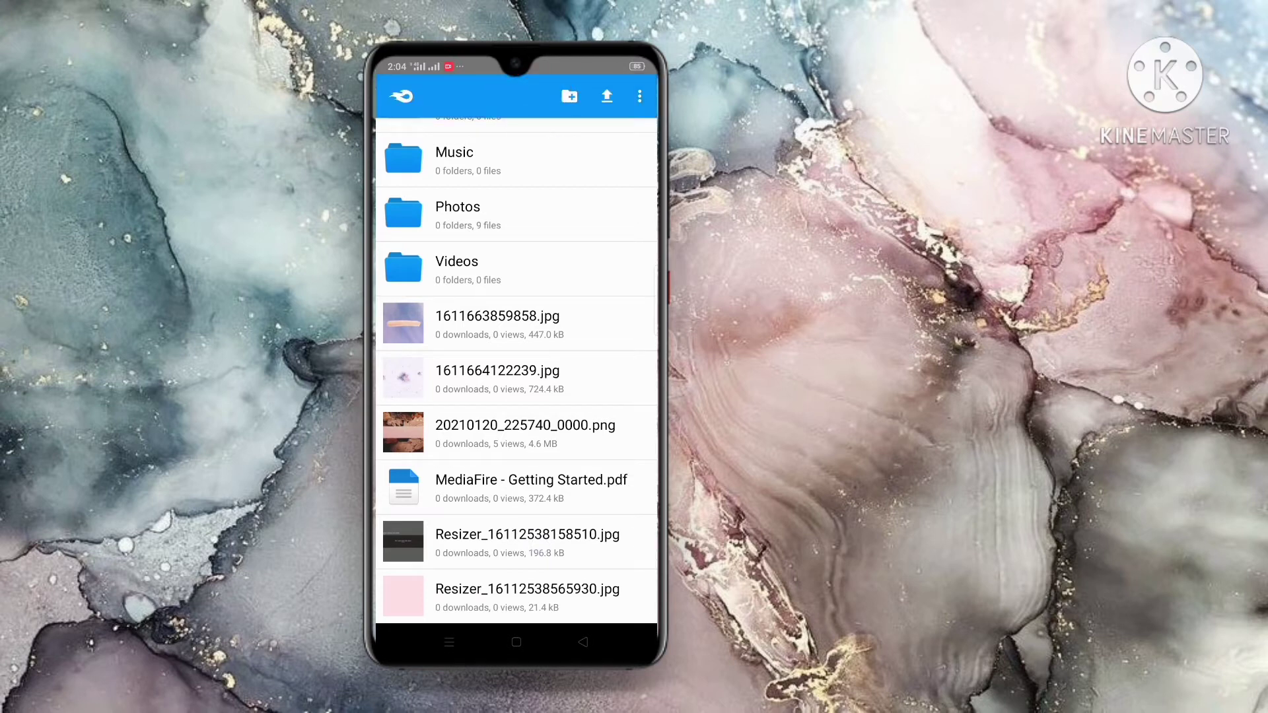
{"action": "left_click", "coordinate": [606, 96]}
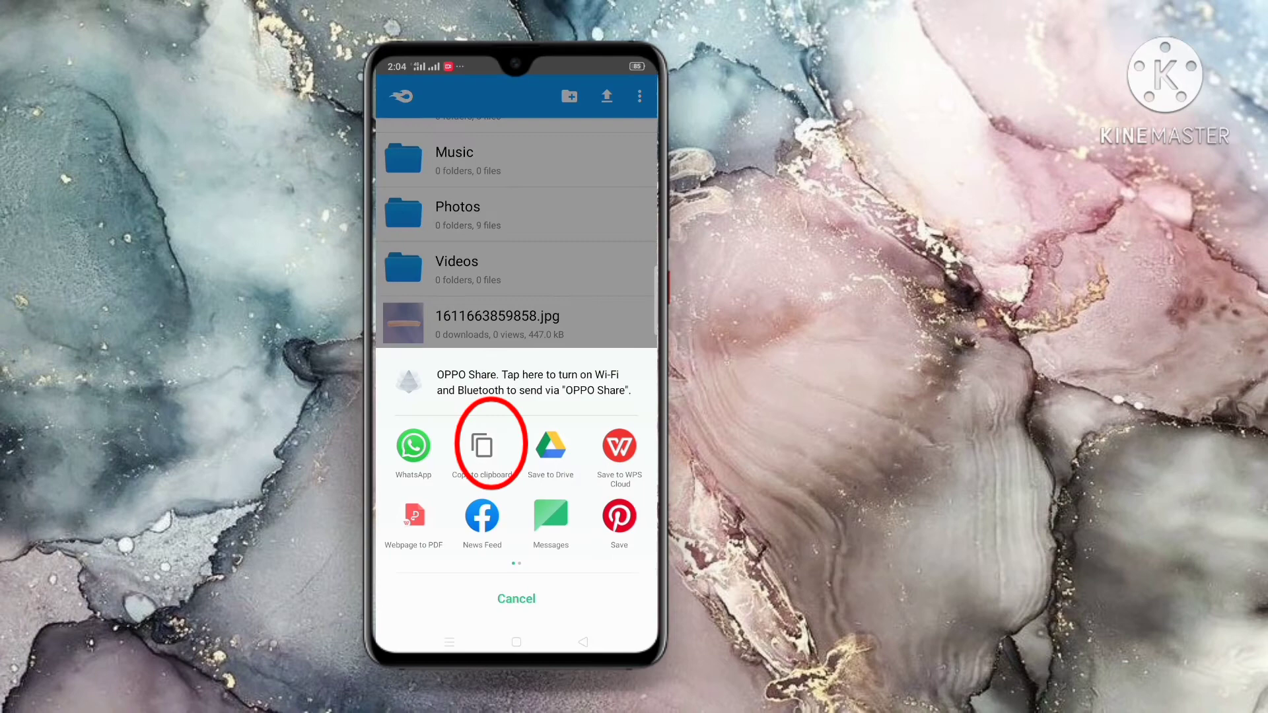
{"action": "left_click", "coordinate": [489, 447]}
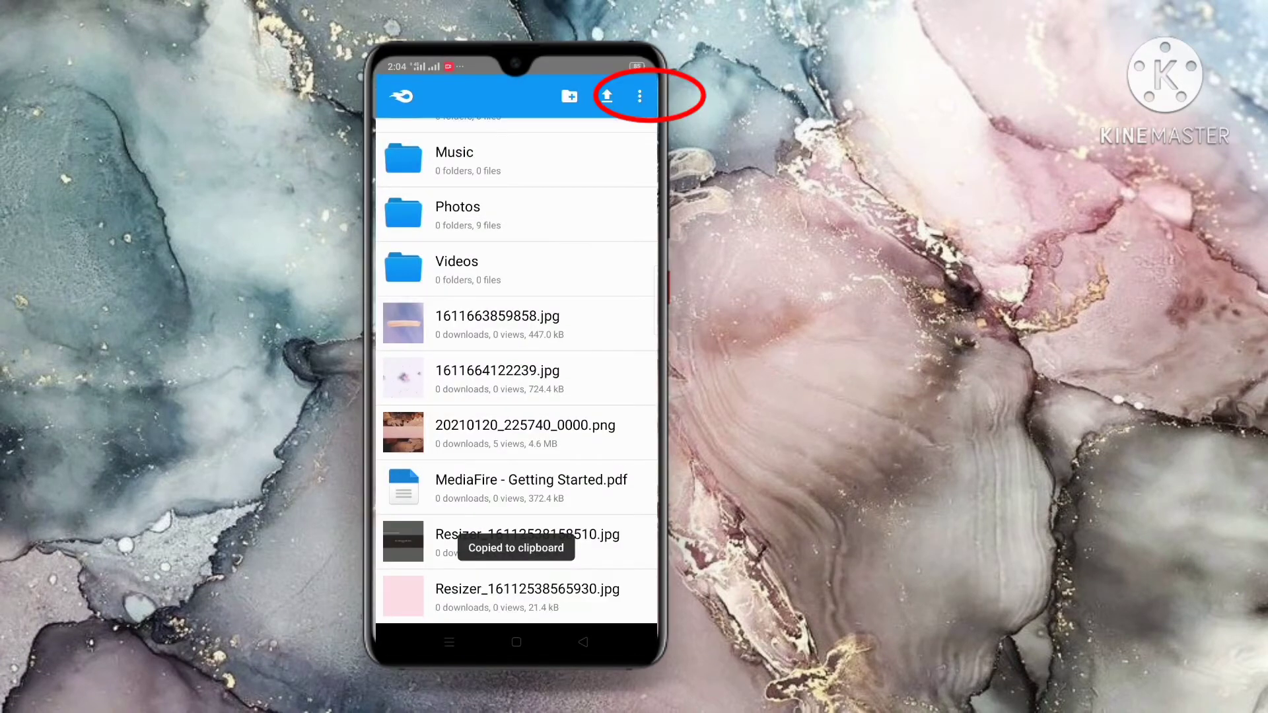
Step: Paste the copied share link into Web Upload and submit it
{"action": "left_click", "coordinate": [638, 95]}
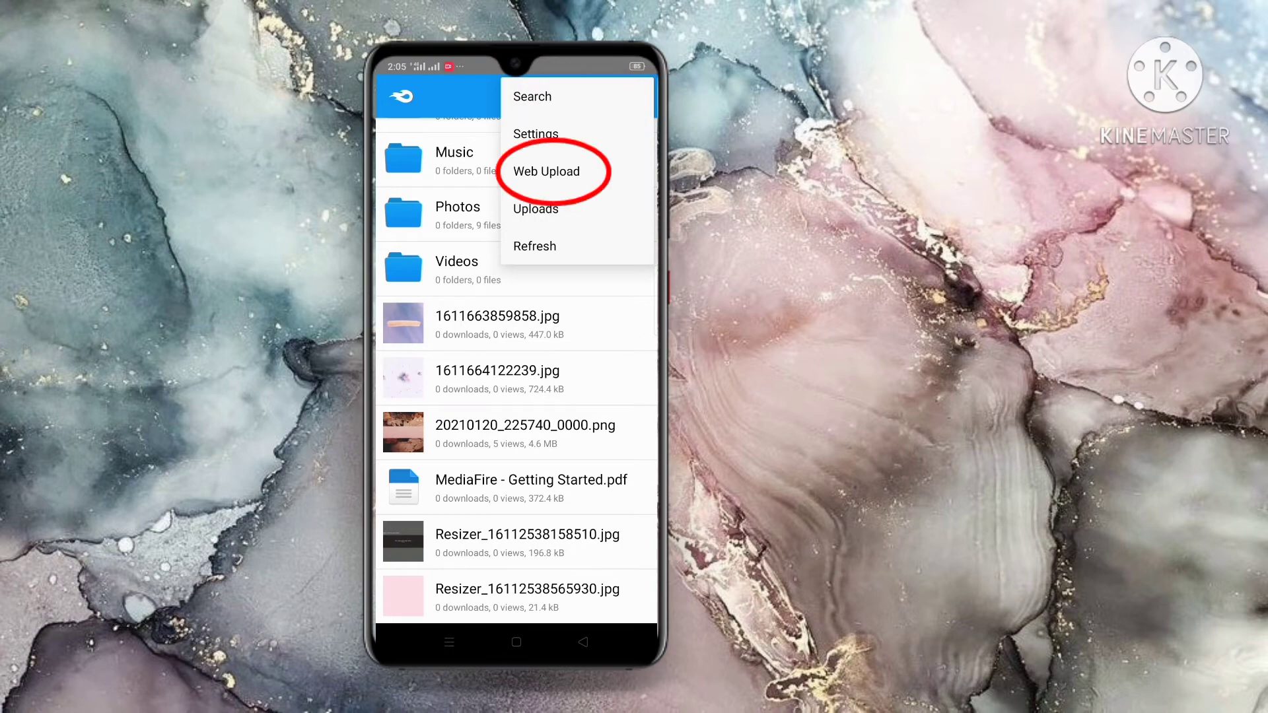
{"action": "left_click", "coordinate": [547, 170]}
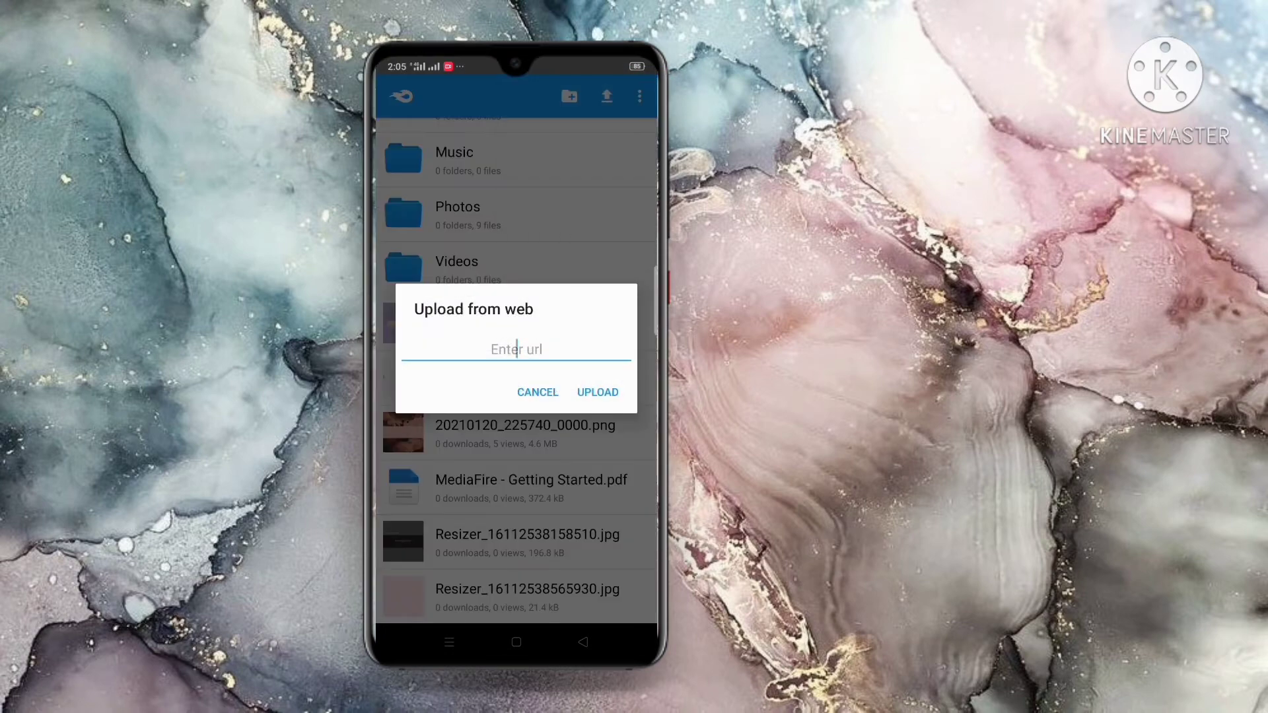
{"action": "left_click", "coordinate": [515, 349]}
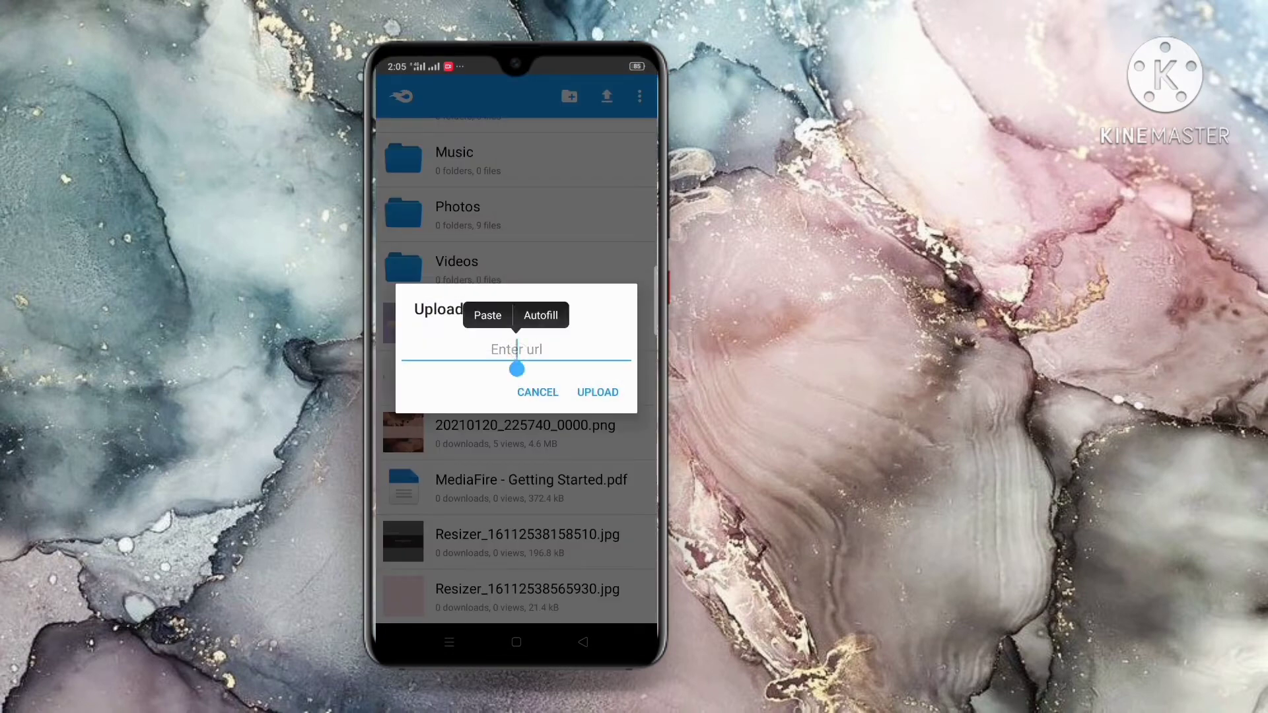
{"action": "left_click", "coordinate": [488, 315]}
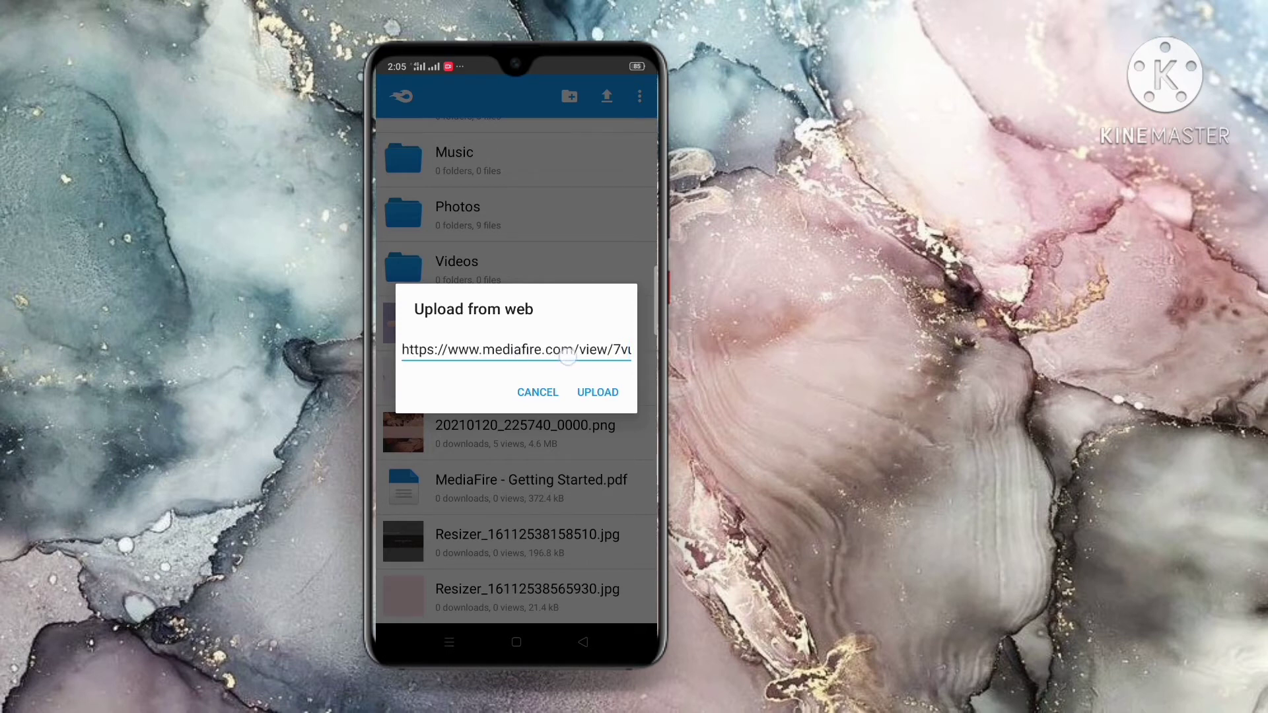
{"action": "left_click", "coordinate": [597, 392]}
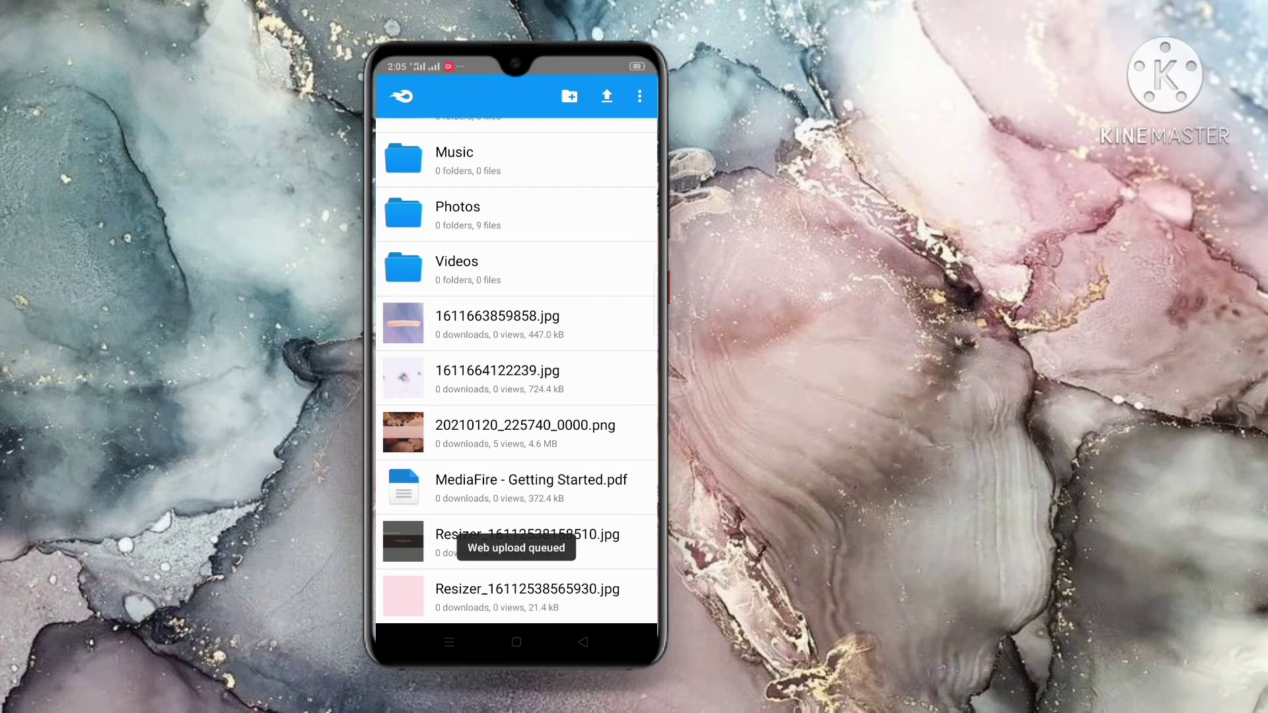